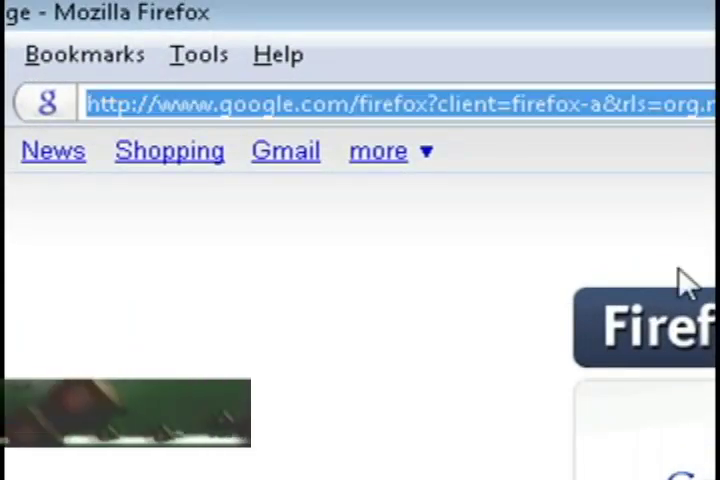
# Step: Visit the Powerbullet website and confirm installing Powerbullet Presenter free v1.35
pyautogui.write('www.powerbull')
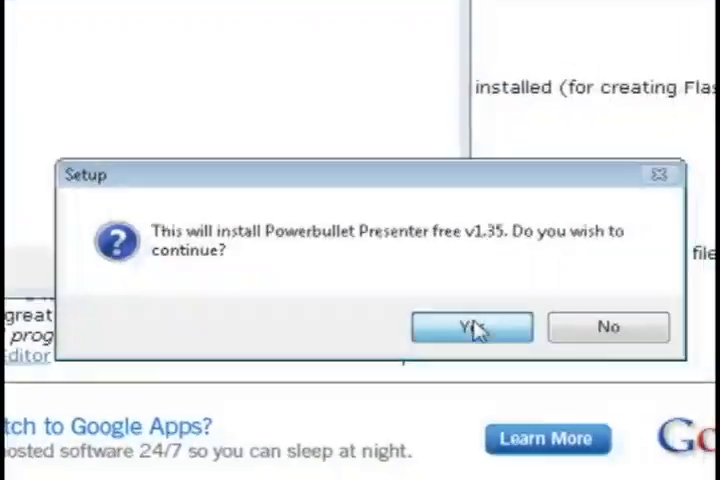
pyautogui.click(472, 328)
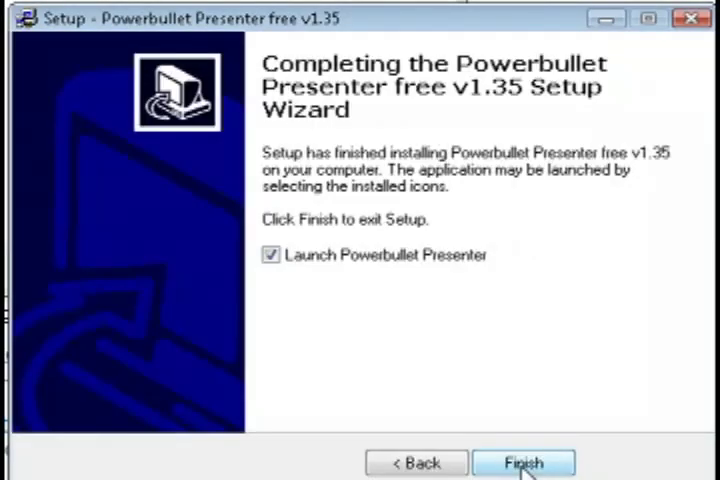
# Step: Finish setup, launch the program and save a new empty project named 'opening'
pyautogui.click(522, 464)
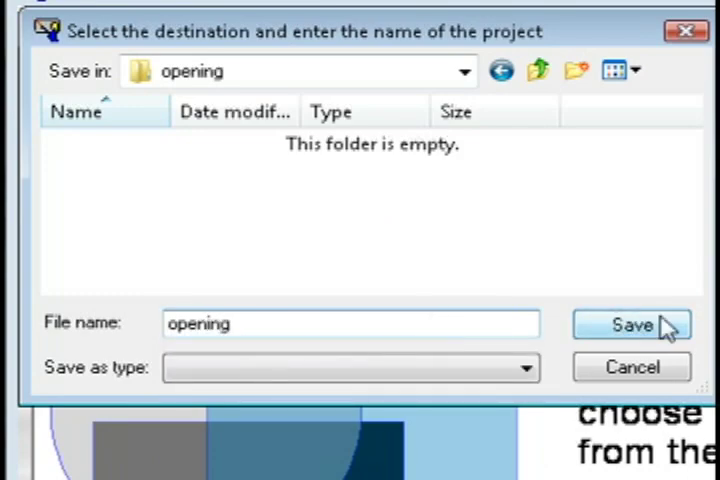
pyautogui.click(632, 324)
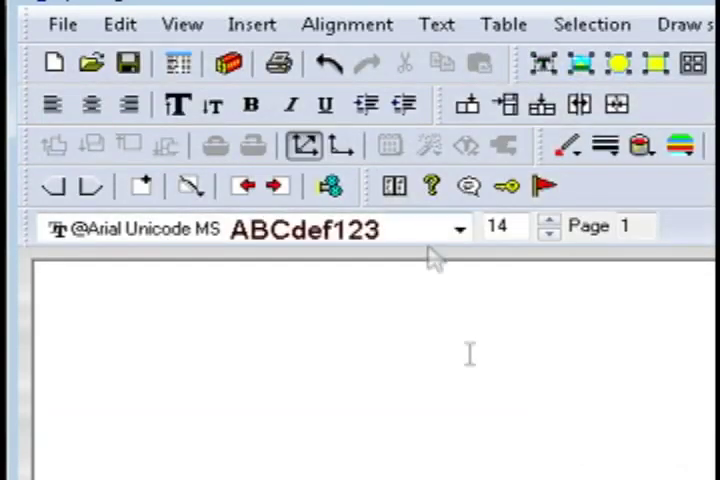
pyautogui.click(252, 24)
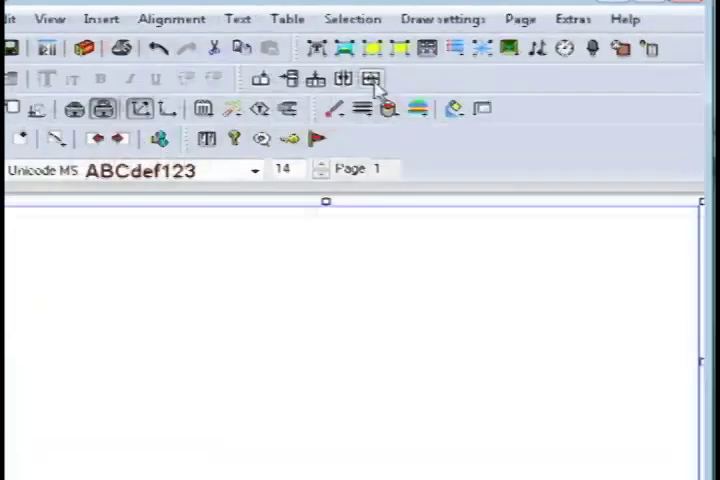
# Step: Set the background gradient with white steps at the ends and a blue step in the middle
pyautogui.click(444, 18)
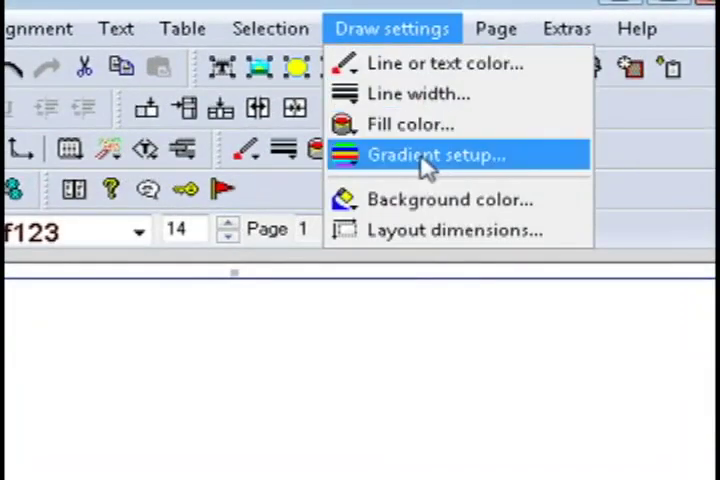
pyautogui.click(430, 154)
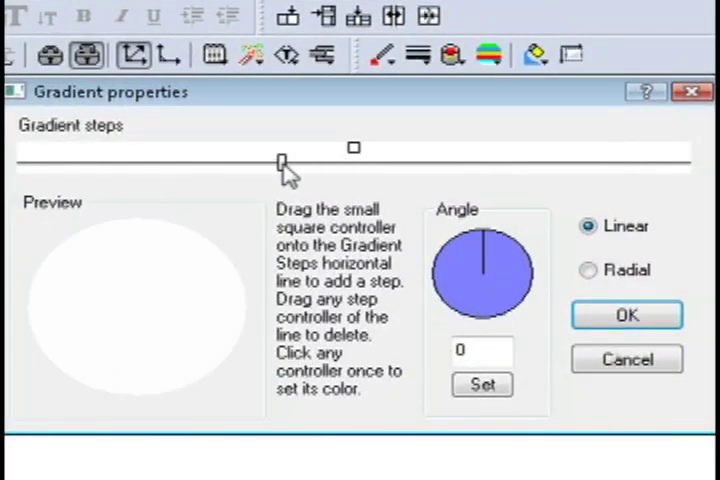
pyautogui.moveTo(282, 162); pyautogui.dragTo(64, 160)
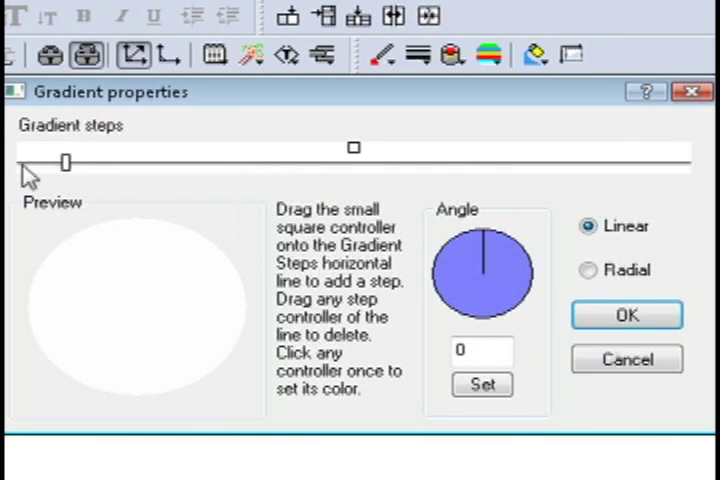
pyautogui.moveTo(64, 158); pyautogui.dragTo(350, 158)
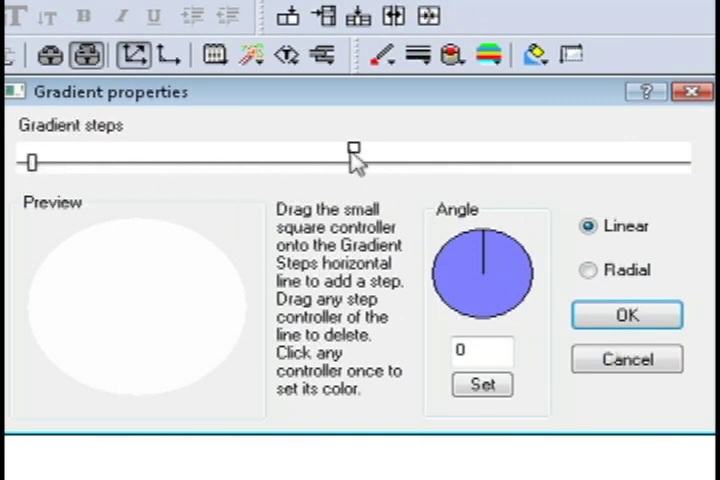
pyautogui.click(348, 156)
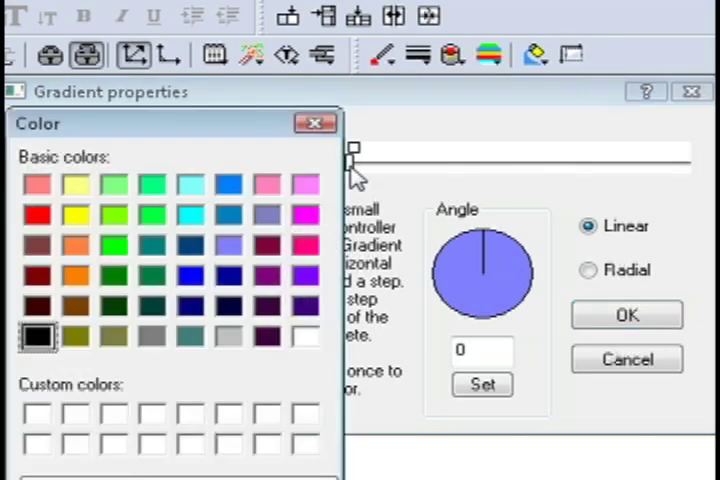
pyautogui.click(228, 184)
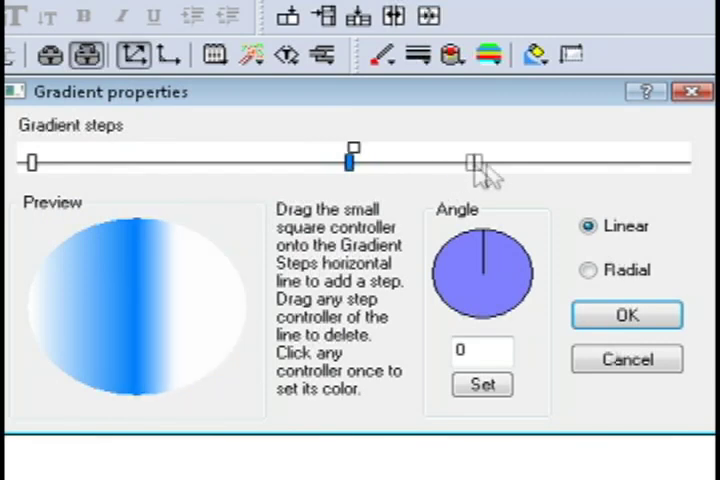
pyautogui.moveTo(470, 160); pyautogui.dragTo(640, 160)
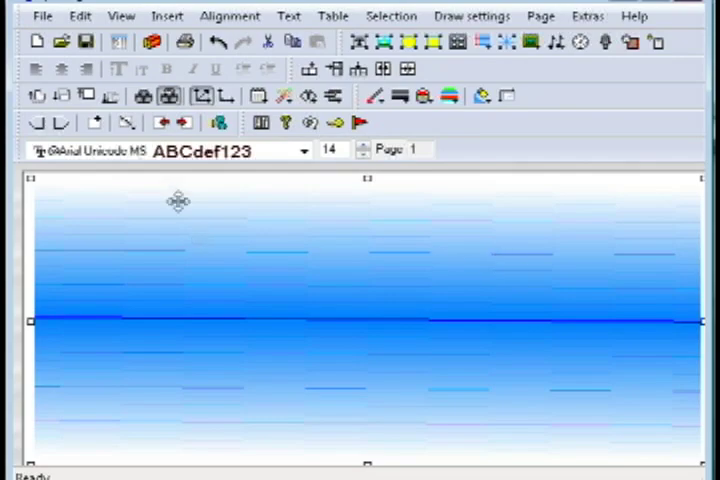
pyautogui.moveTo(218, 122)
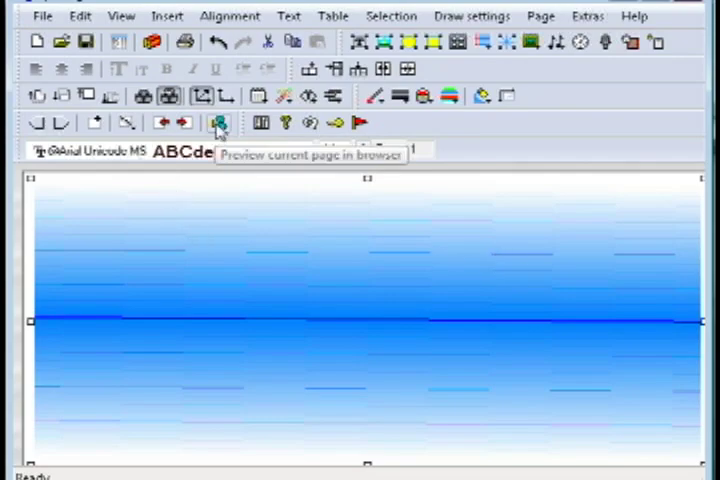
# Step: Insert acorn.png from the Images folder onto the gradient page
pyautogui.click(216, 122)
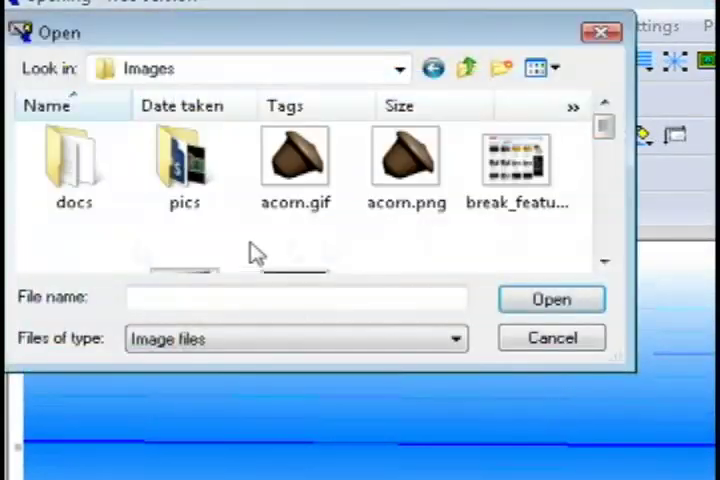
pyautogui.click(404, 164)
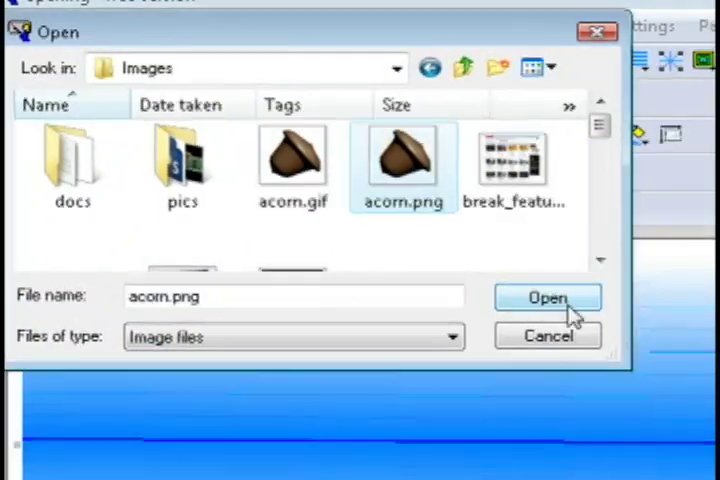
pyautogui.click(548, 296)
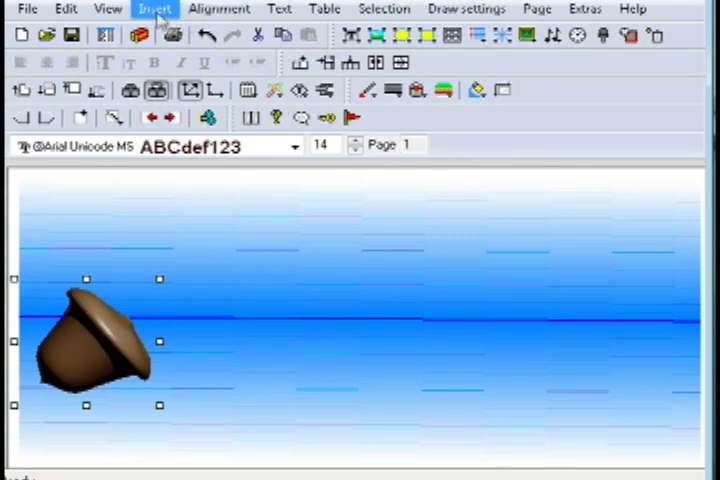
# Step: Insert the letter GIFs 1.gif through 9.gif spelling Tinkernut beside the acorn
pyautogui.click(154, 8)
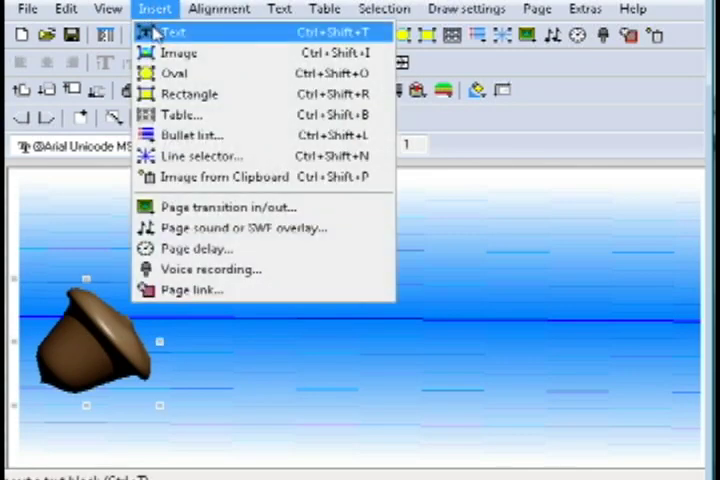
pyautogui.click(180, 52)
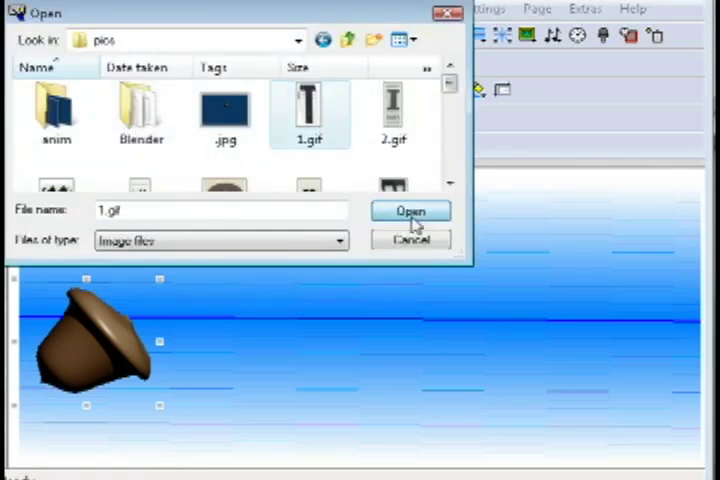
pyautogui.click(410, 212)
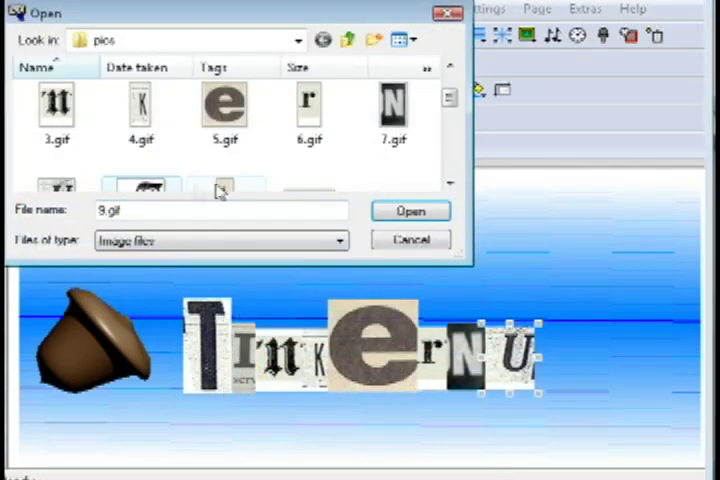
pyautogui.click(410, 212)
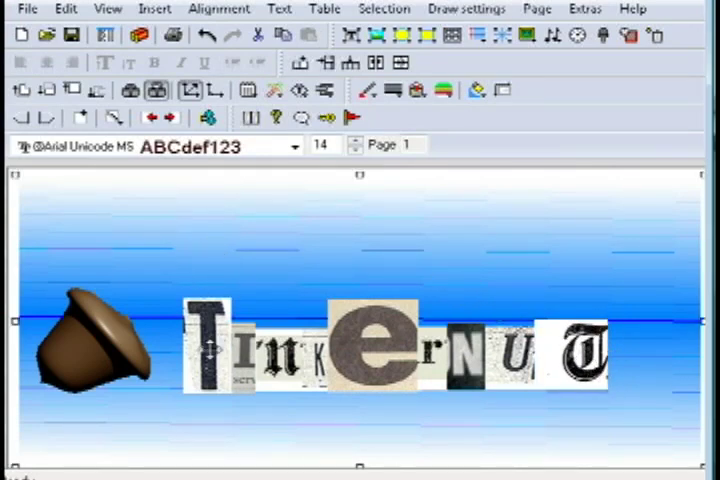
pyautogui.click(384, 8)
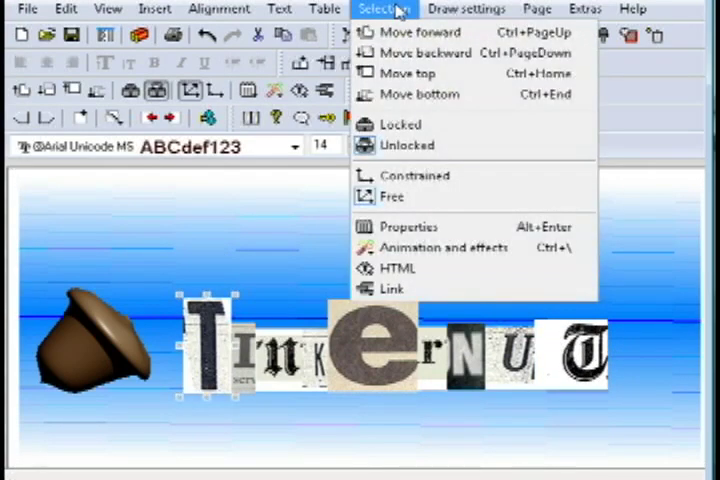
# Step: Give the first letter T a Jump in from right animation with 0.25 s start delay
pyautogui.click(444, 246)
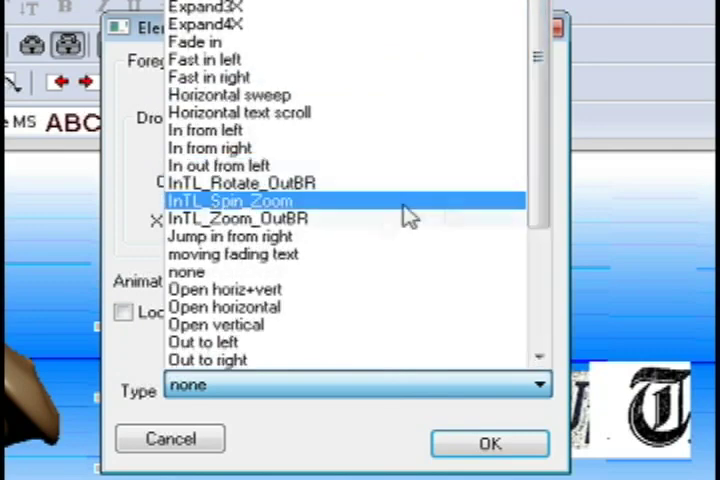
pyautogui.click(232, 236)
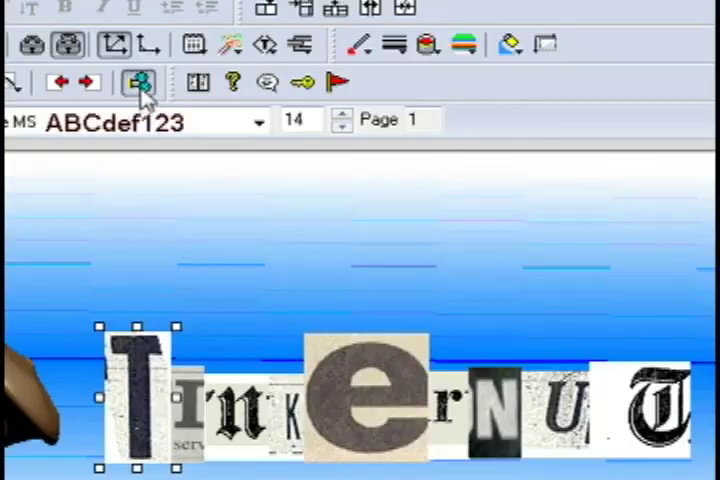
pyautogui.click(136, 82)
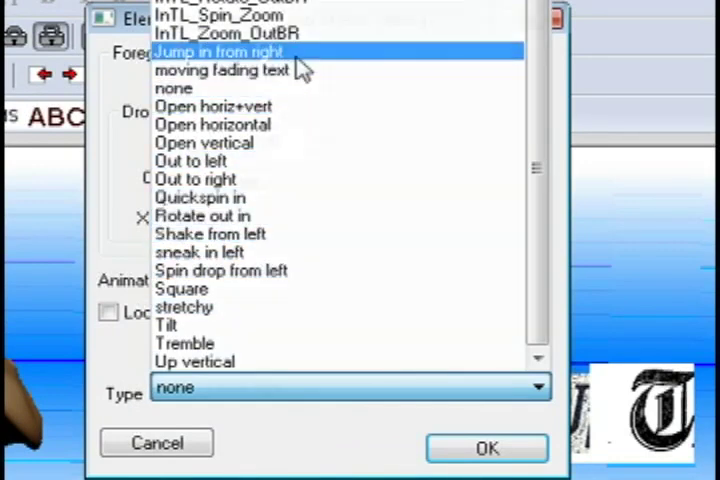
pyautogui.click(218, 52)
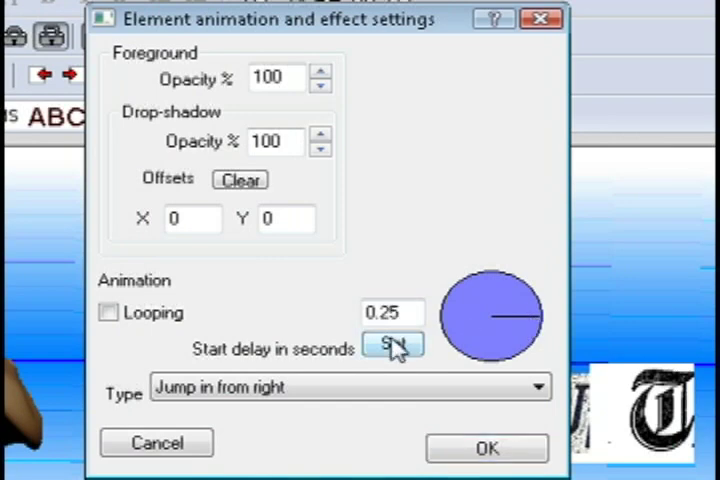
pyautogui.click(488, 448)
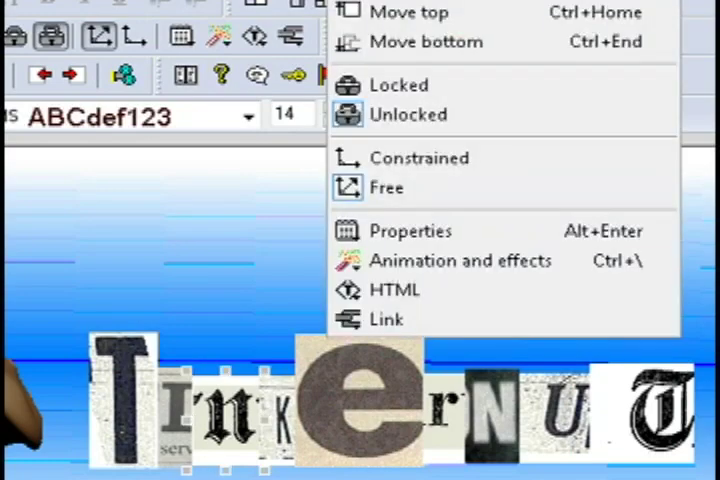
# Step: Animate the remaining letters (Shake in from left, jump-in) with delays rising to 2 s
pyautogui.click(460, 260)
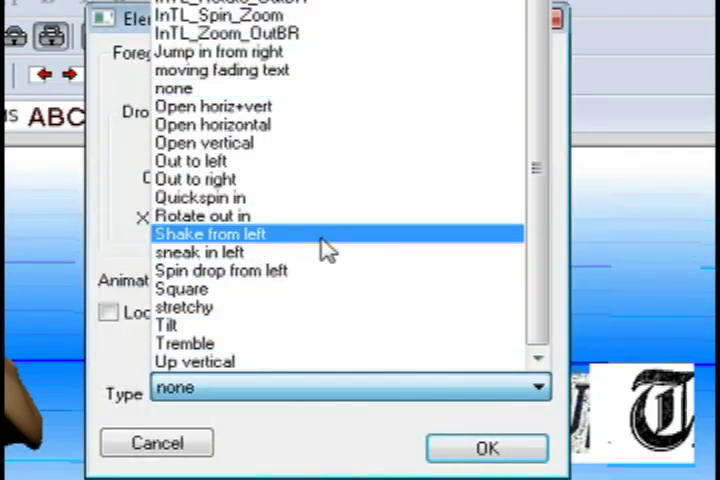
pyautogui.click(226, 52)
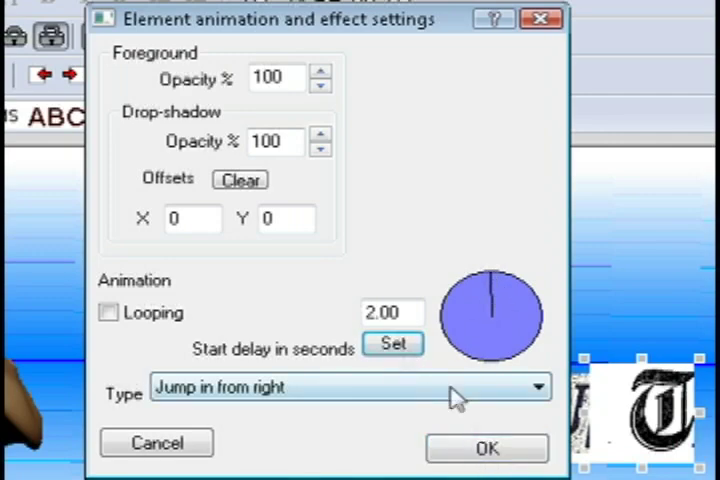
pyautogui.click(488, 448)
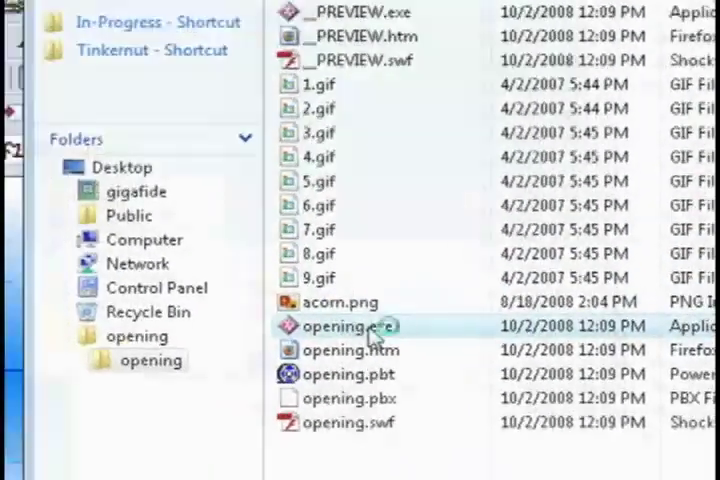
# Step: Preview opening.exe and select the exported opening.htm in the opening folder
pyautogui.doubleClick(352, 326)
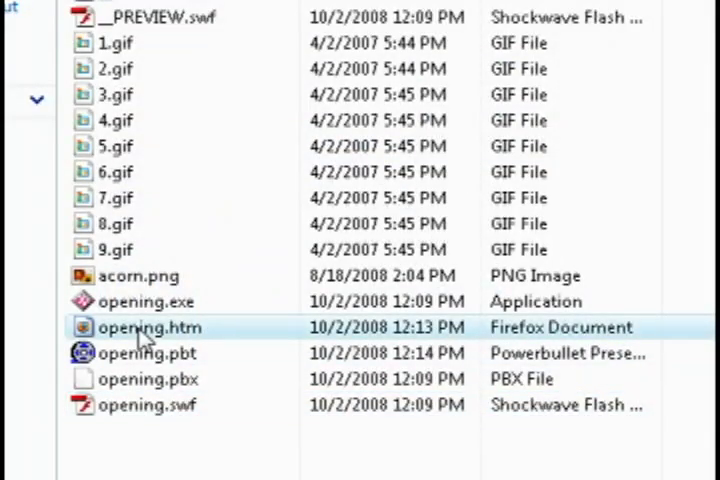
pyautogui.click(144, 404)
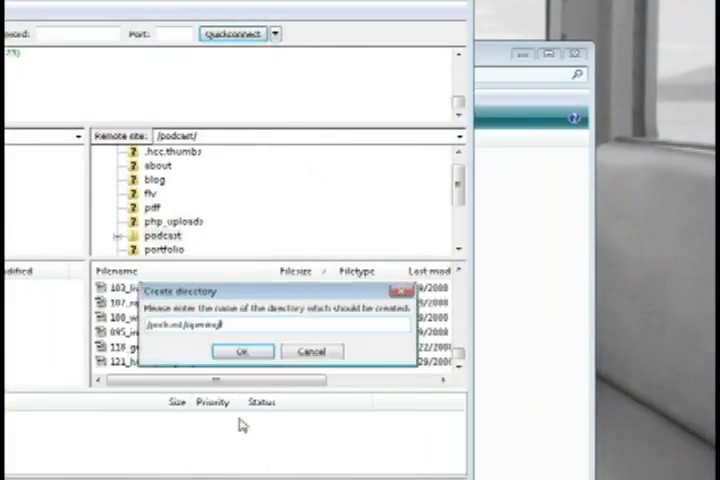
# Step: Create the new intro directory inside the podcast folder on the server
pyautogui.click(240, 352)
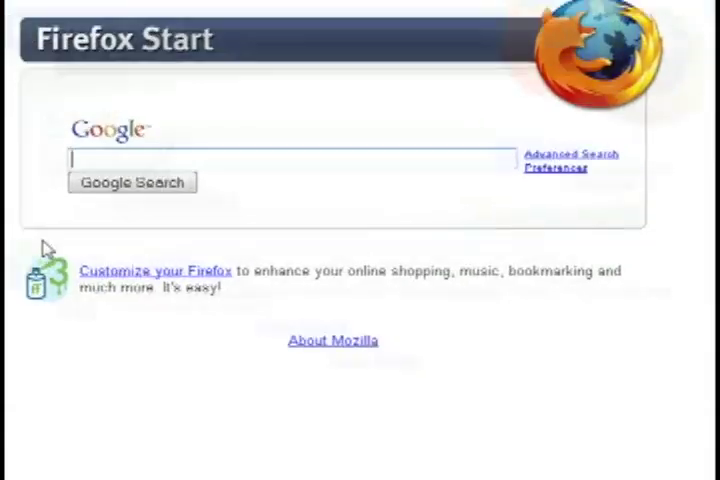
# Step: Load the website's animated intro and enter the main Tinkernut site via 'Click Here To Enter'
pyautogui.write('www.tinkernut.com/')
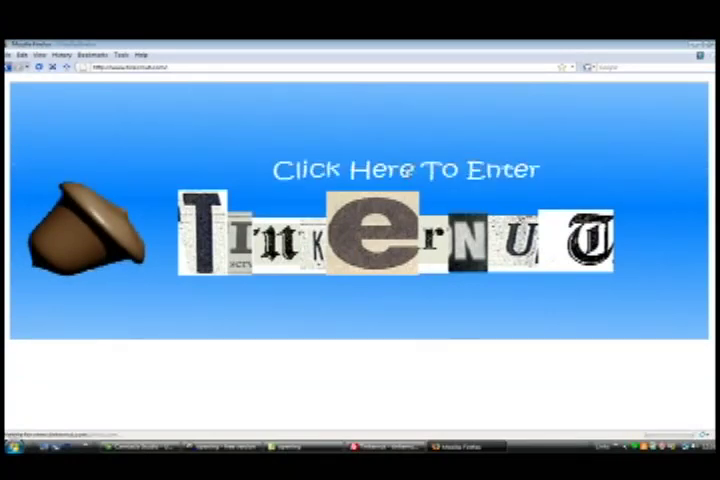
pyautogui.click(408, 168)
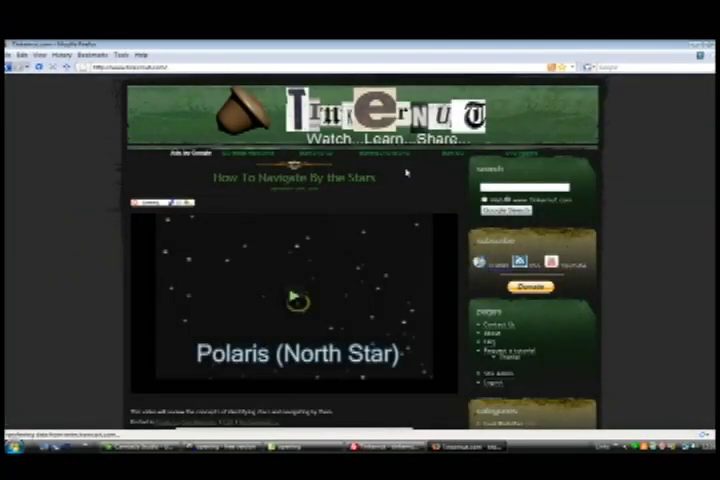